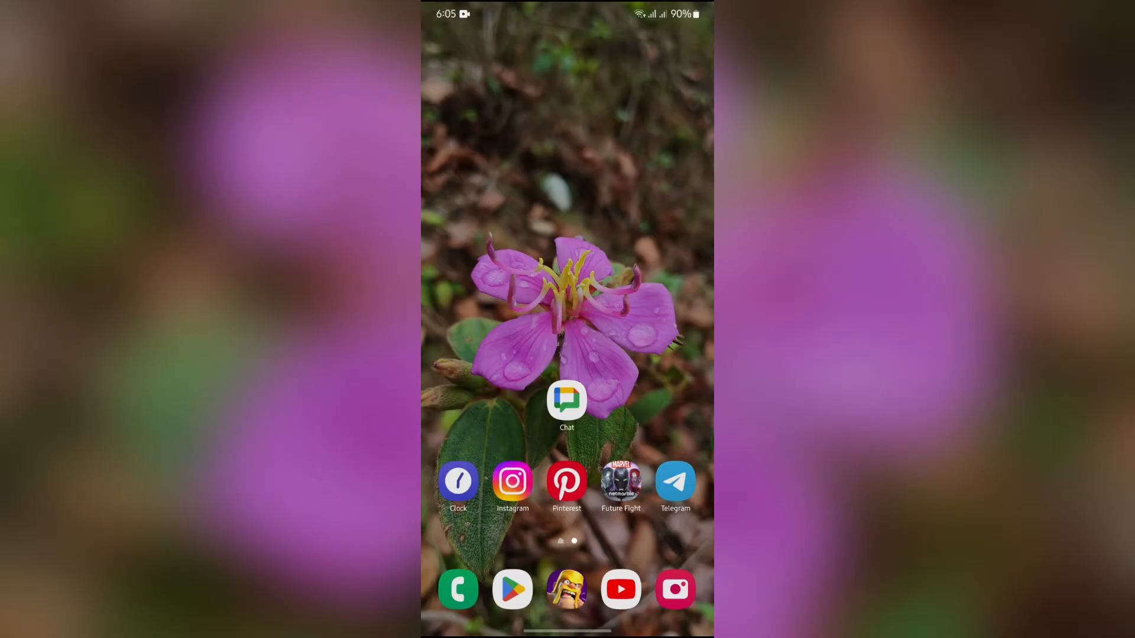
# Step: Launch the Google Chat app from the home screen icon
pyautogui.click(566, 401)
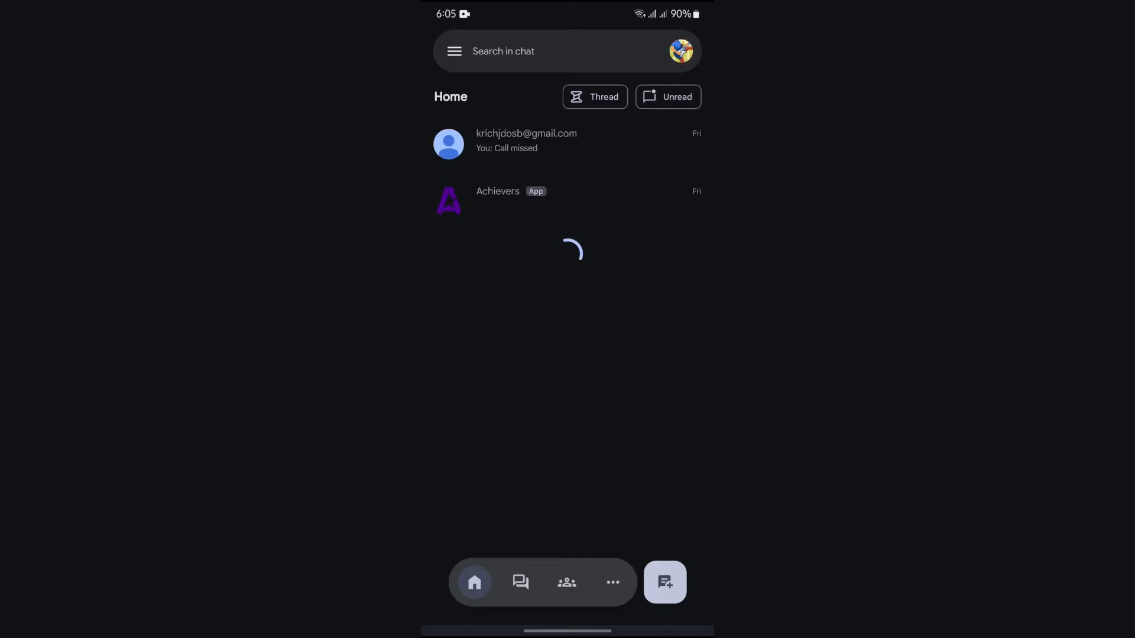